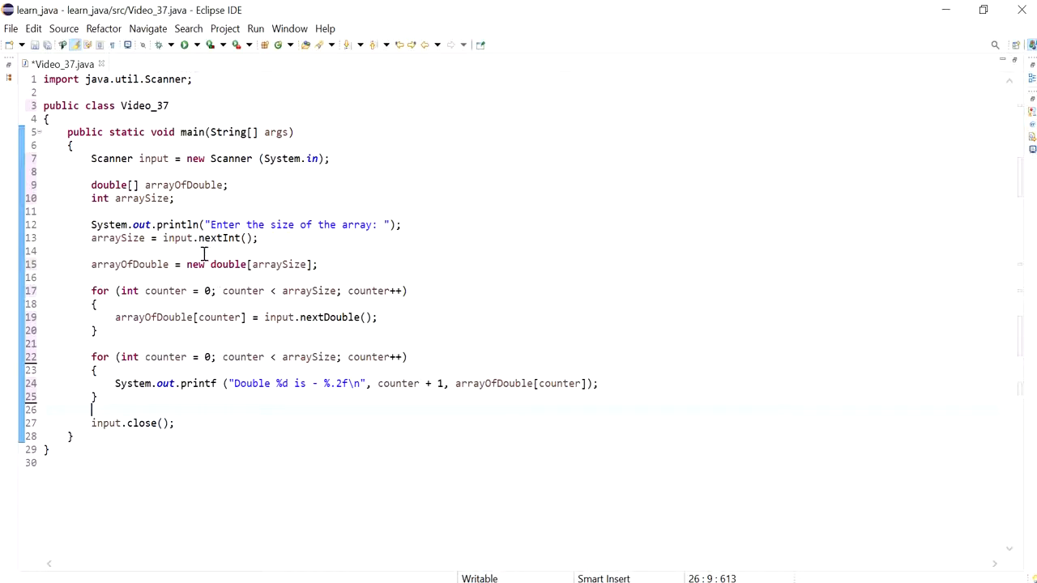
mouse_move(165, 237)
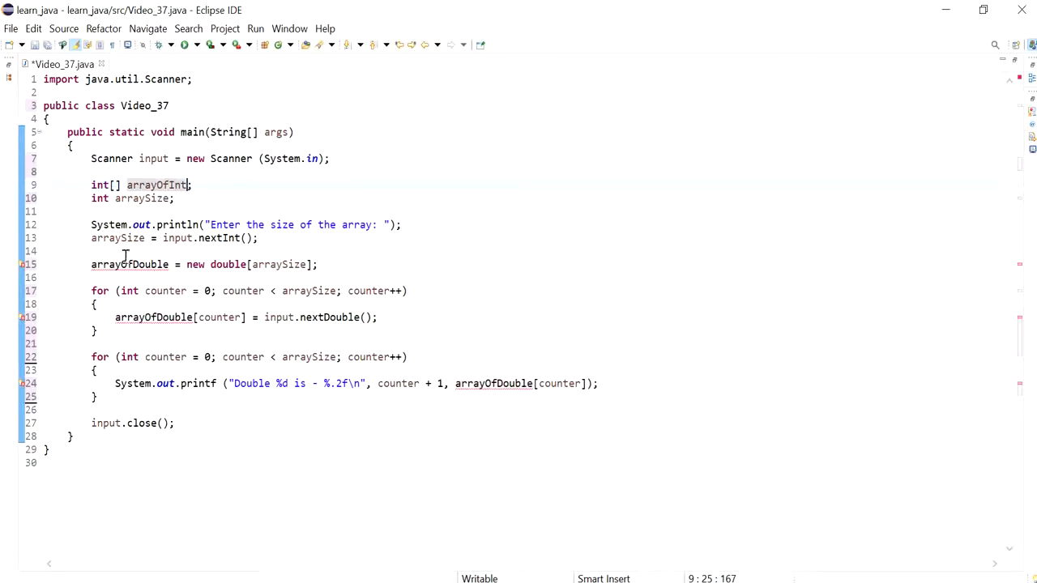
Change the array allocation type to int and select nextDouble for replacement with nextInt
double_click(156, 184)
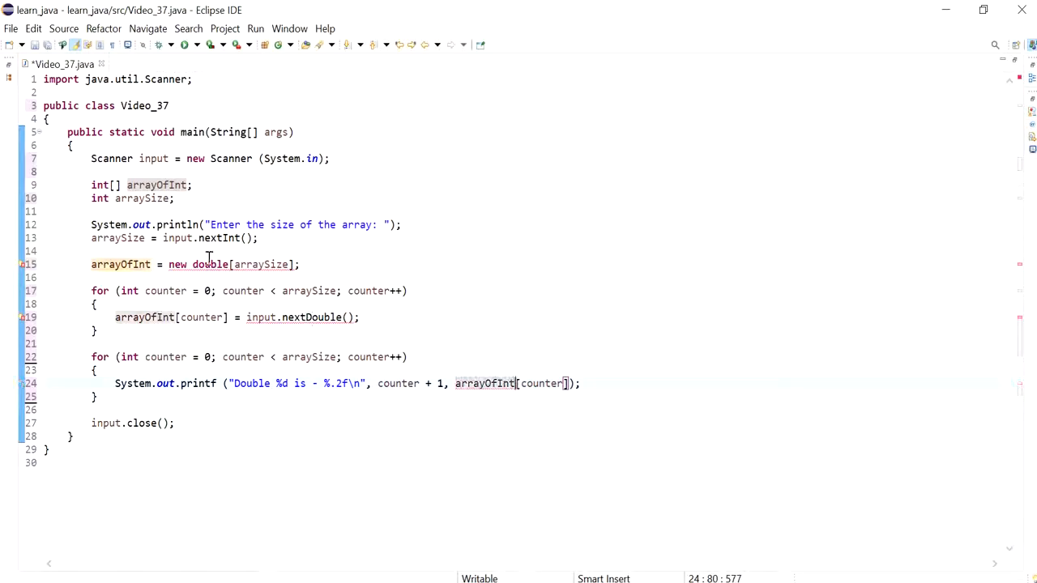
type("int")
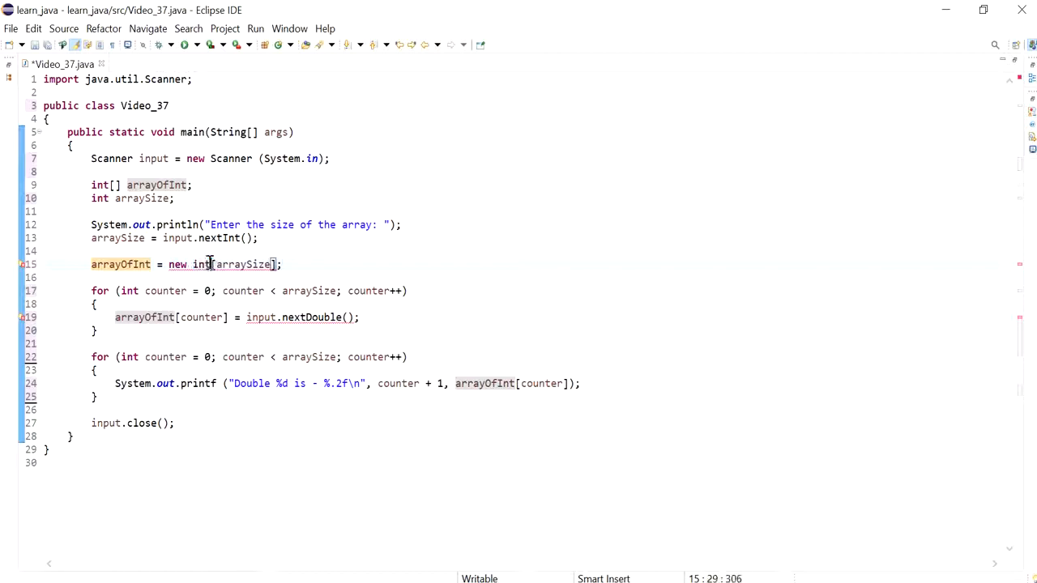
double_click(326, 317)
type("Int")
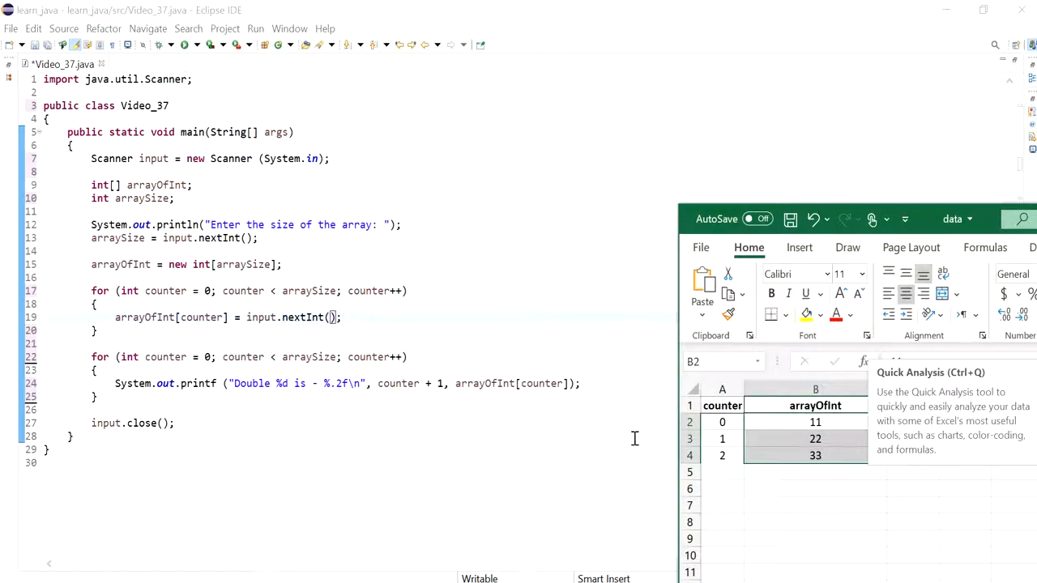
mouse_move(380, 444)
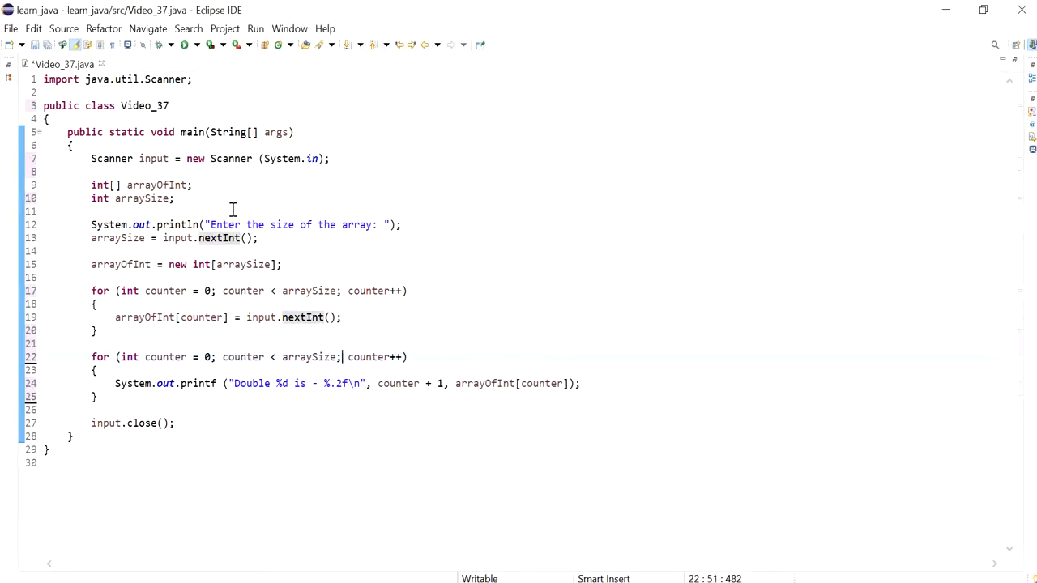
Copy the size prompt println and paste it on a new line after the input loop
left_click_drag(257, 224, 336, 223)
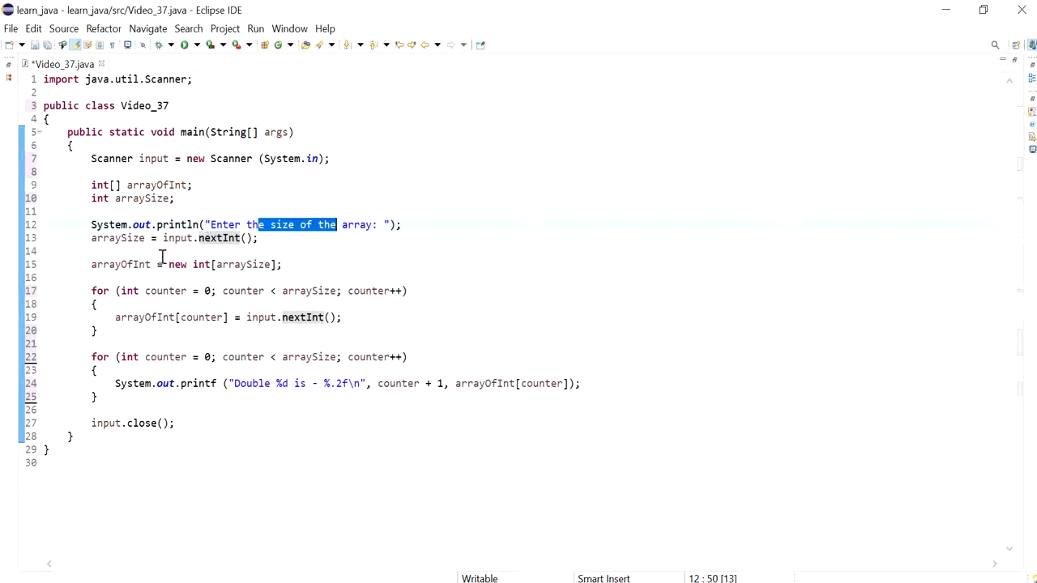
triple_click(186, 264)
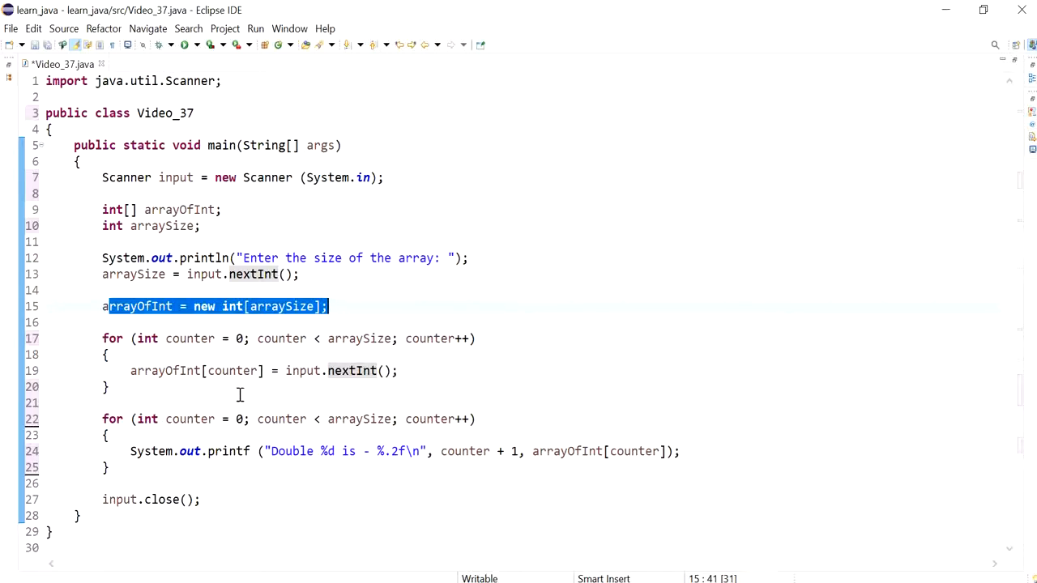
left_click(102, 402)
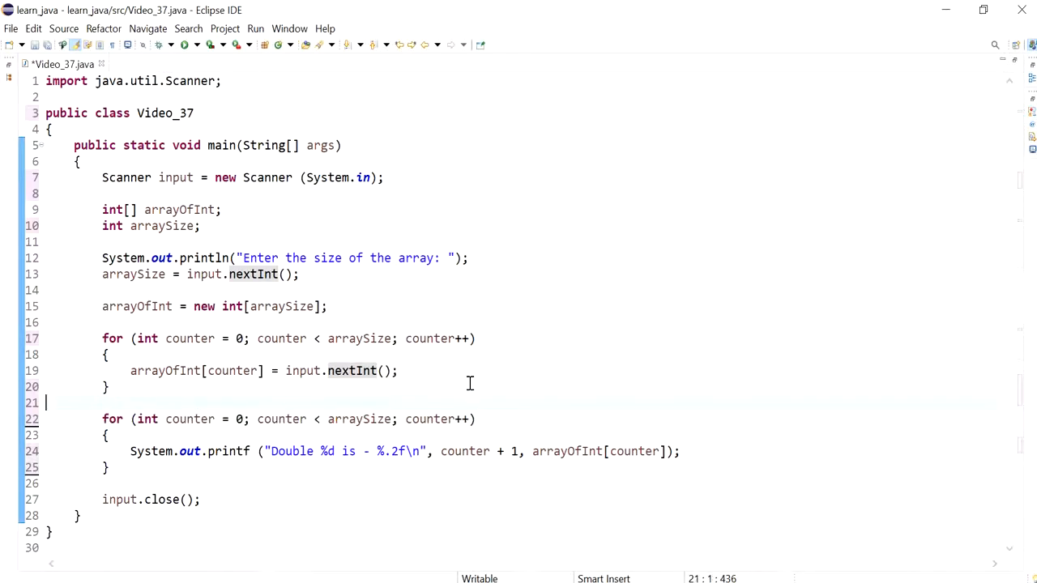
key("Enter")
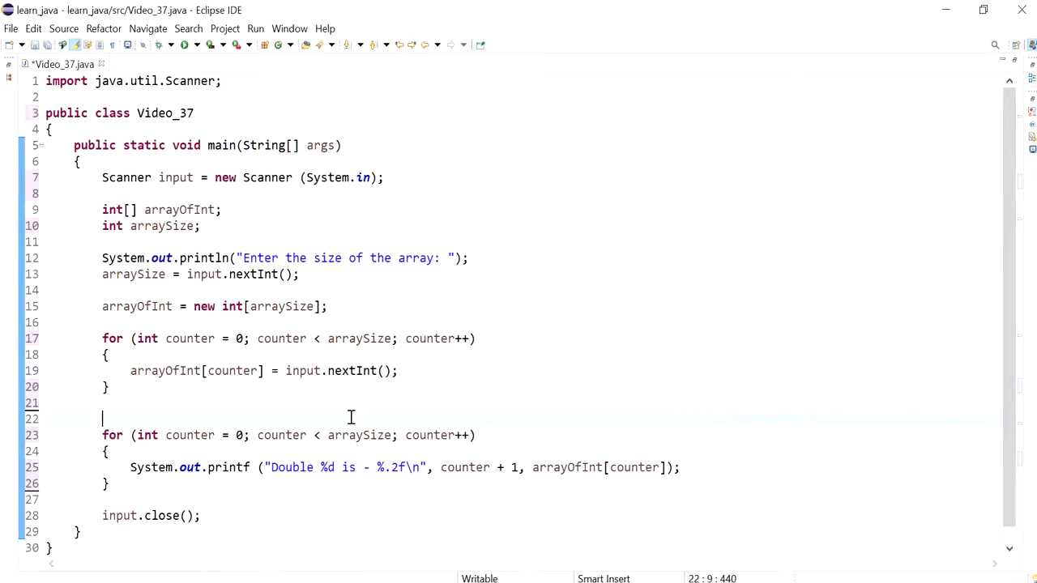
type("System.out.println(\"Enter the size of the array: \");")
left_click(292, 225)
type(", ")
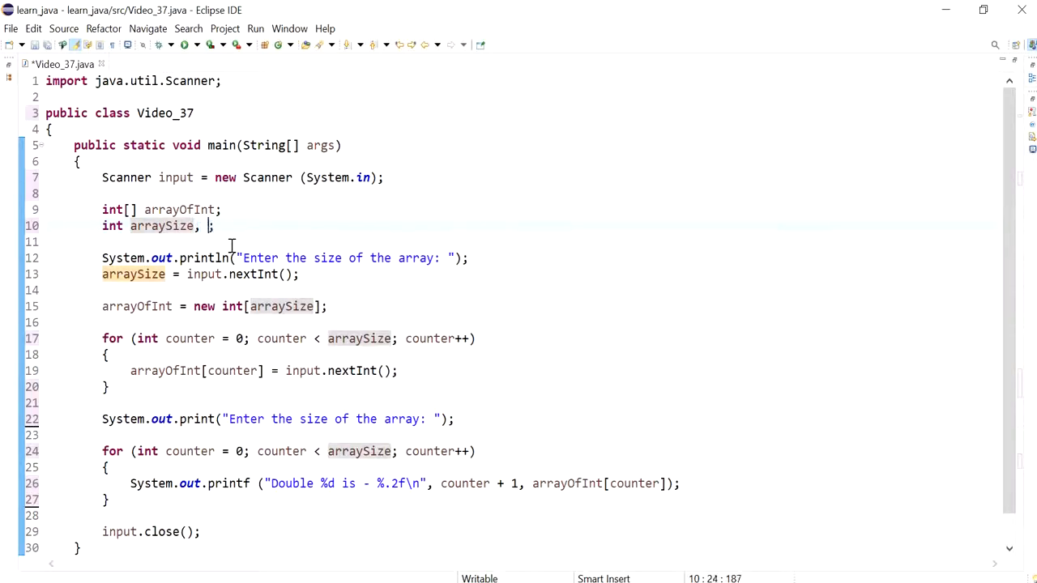
Declare userIndexEntry and reword the second prompt to ask which index to display
type("userIndex")
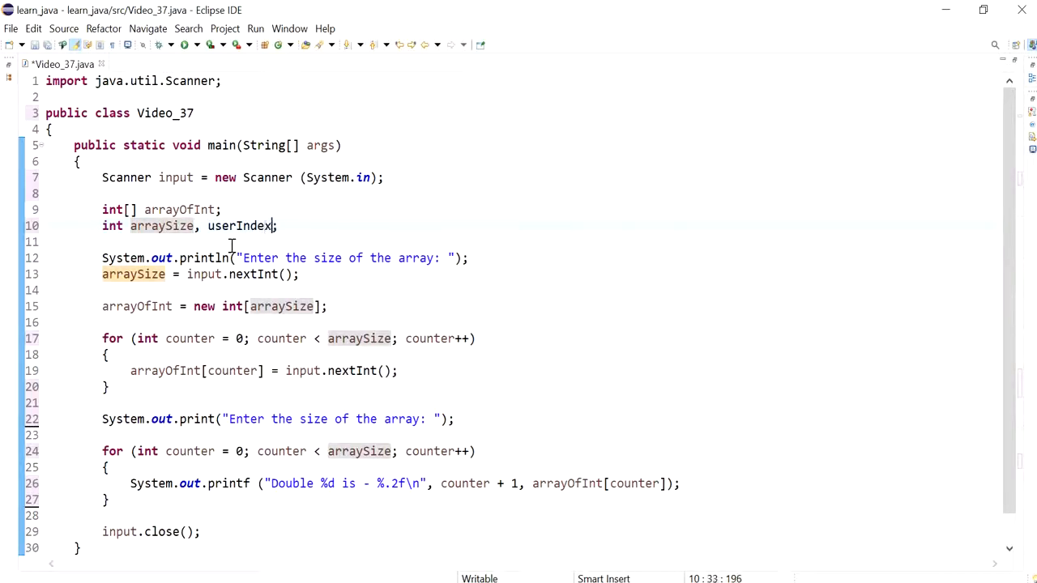
type("Entry")
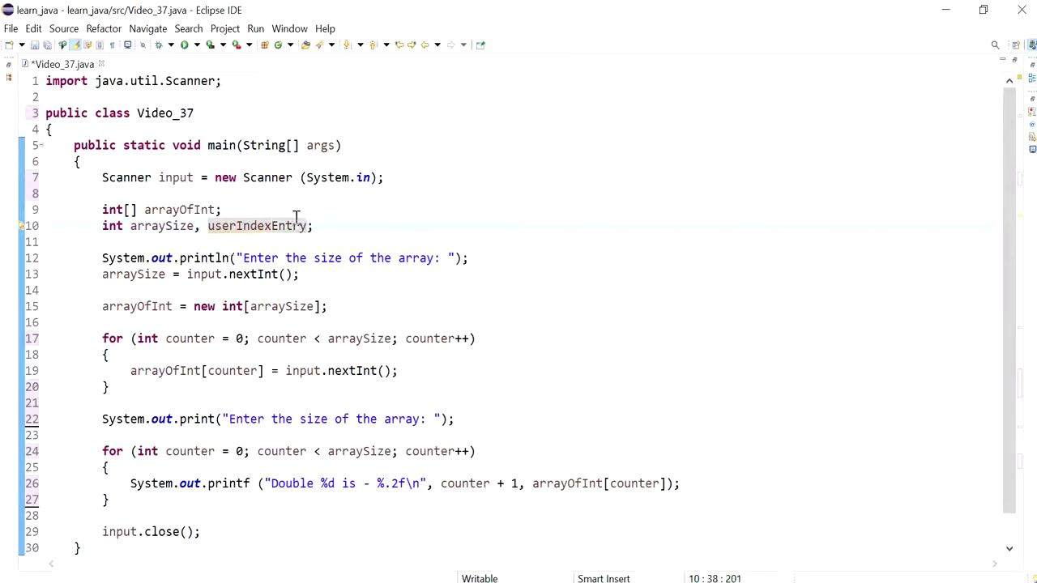
double_click(256, 225)
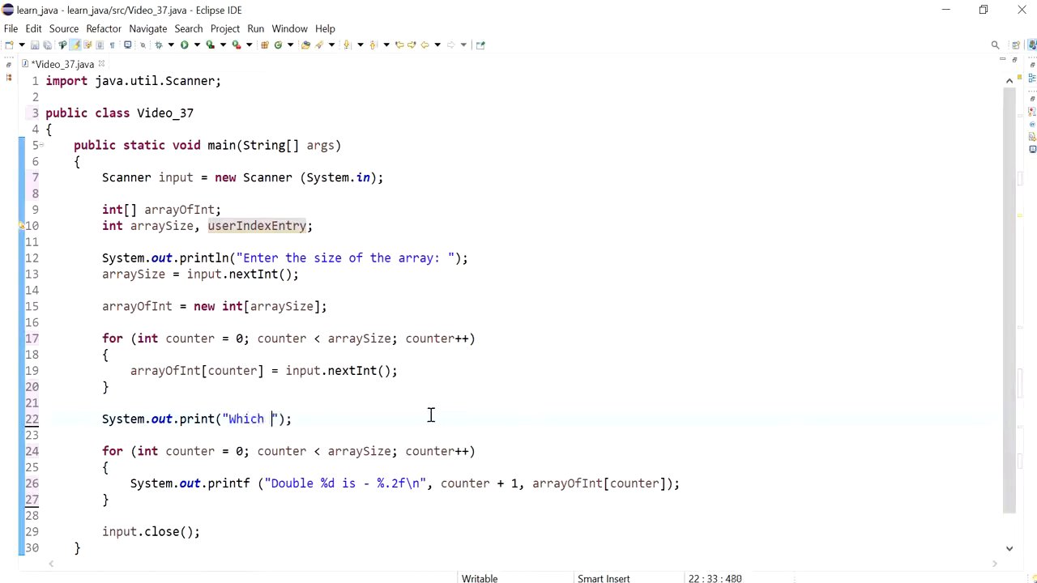
type("index would you li")
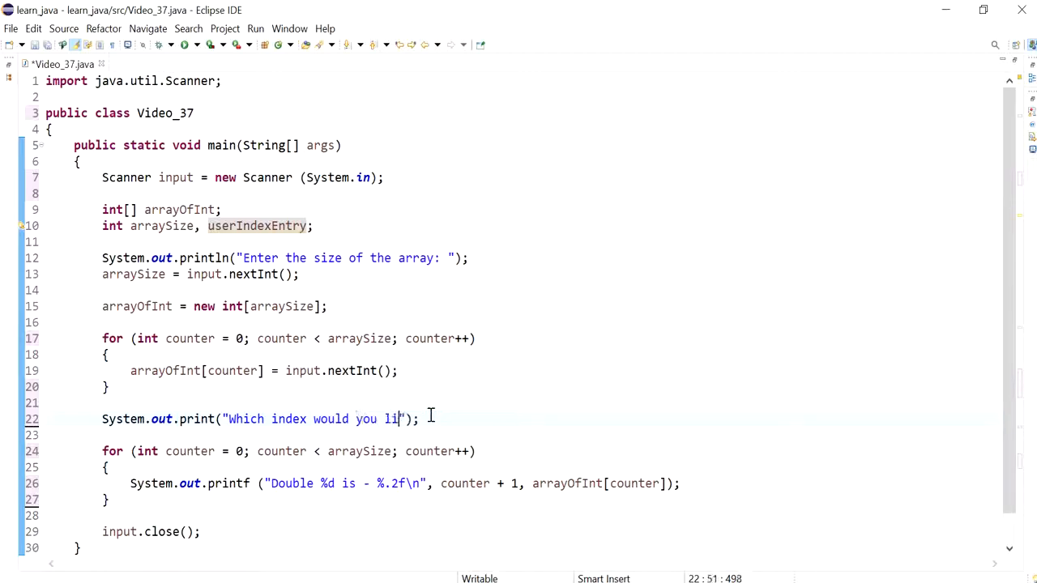
type("ke to")
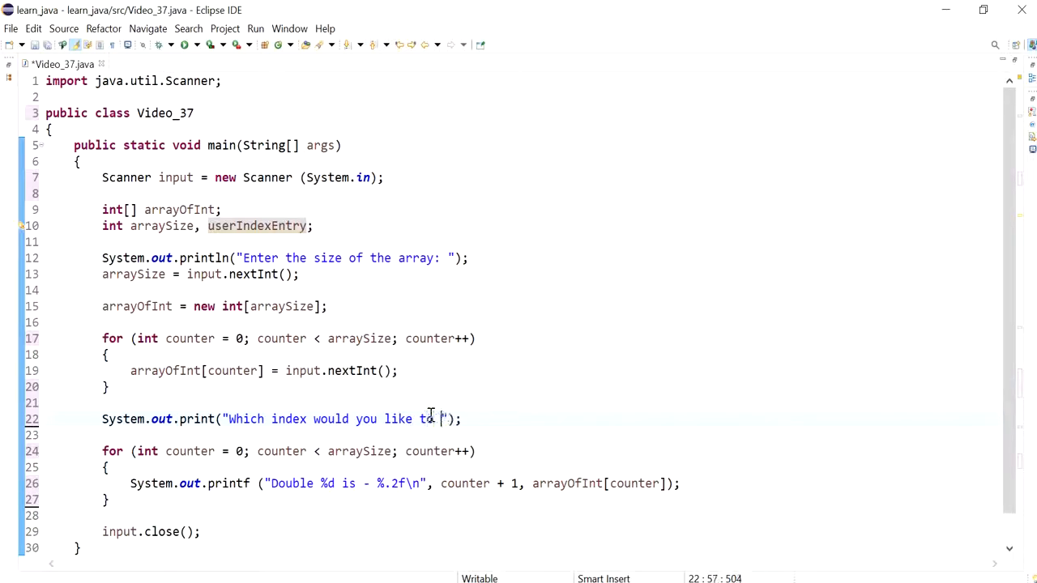
type("display")
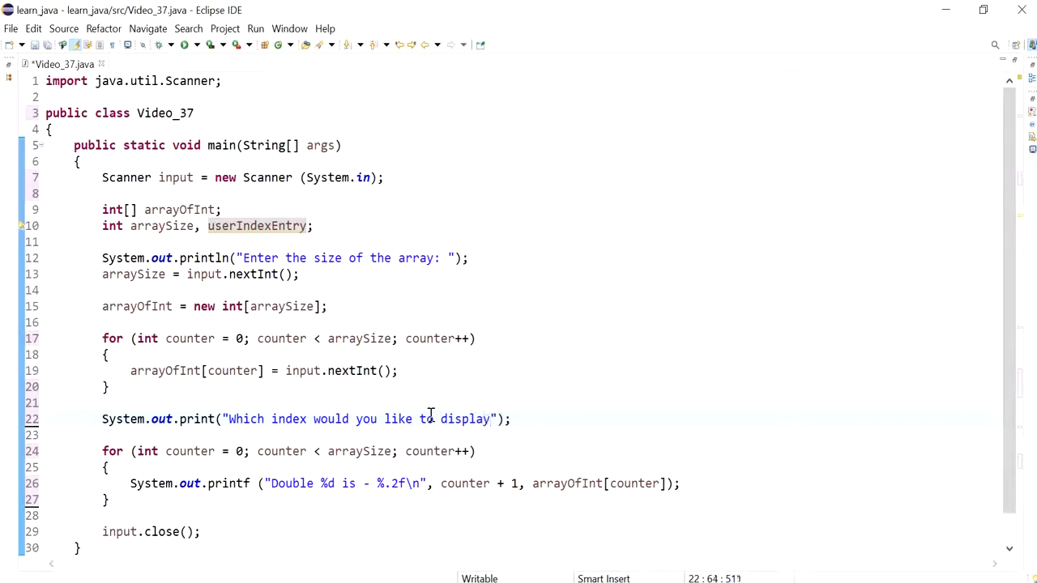
Read the chosen index with userIndexEntry = input.nextInt();
type("userIndexEntry =")
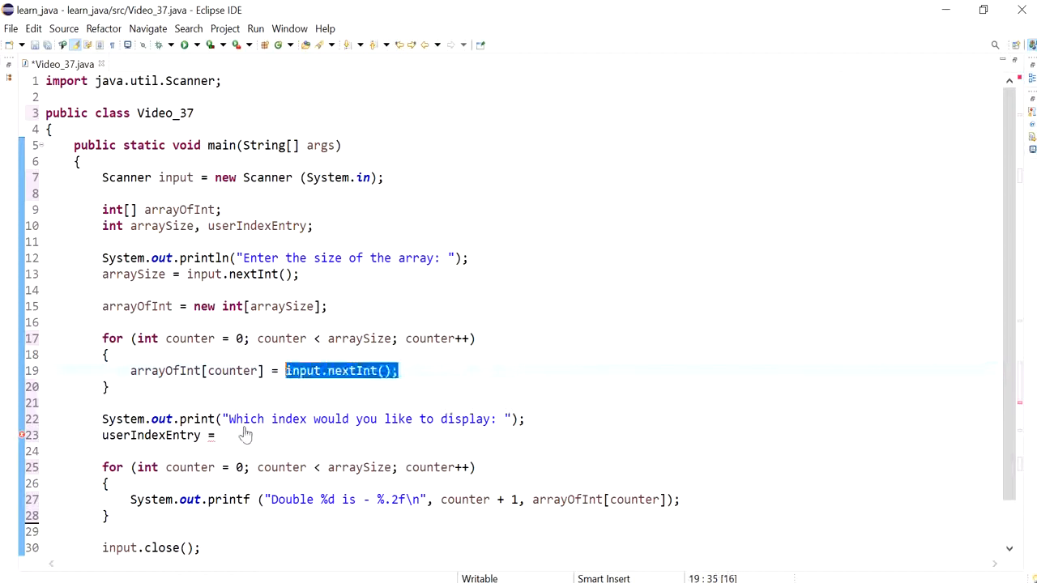
type("input.nextInt();")
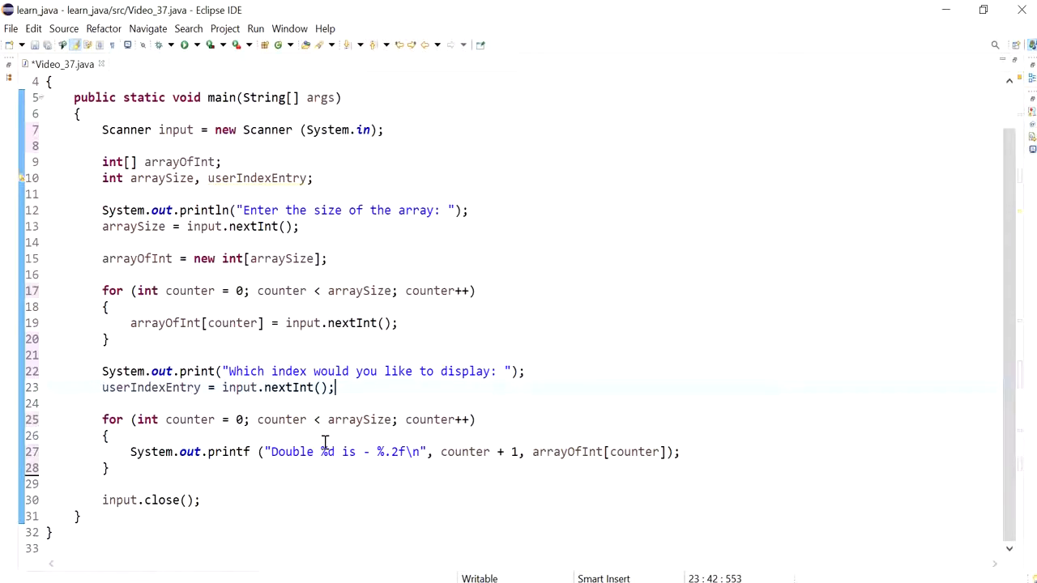
mouse_move(145, 439)
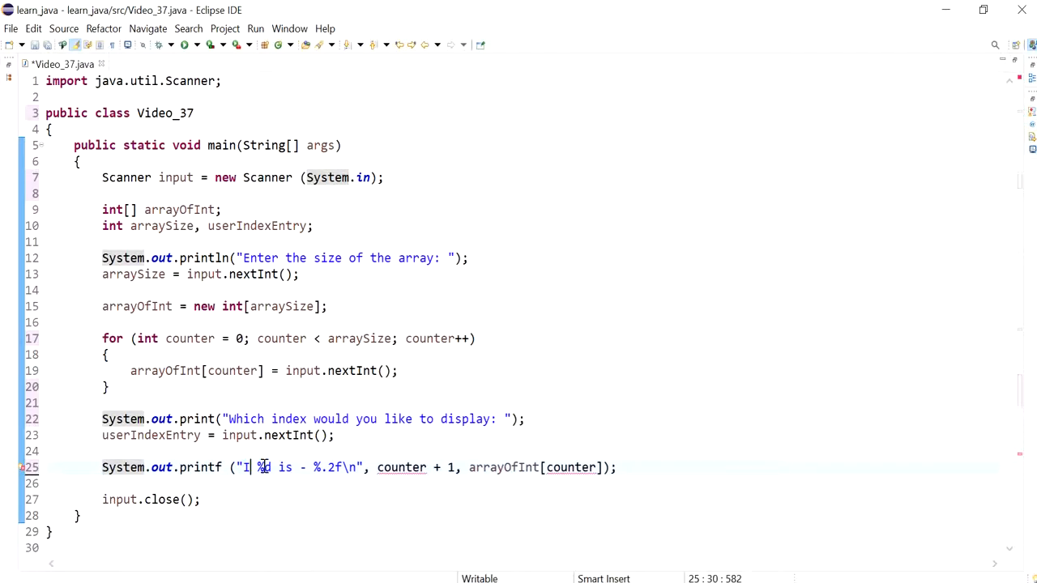
Edit the printf to "Integer at index %d is: %d\n" with userIndexEntry, then run the program
type("Integer at index")
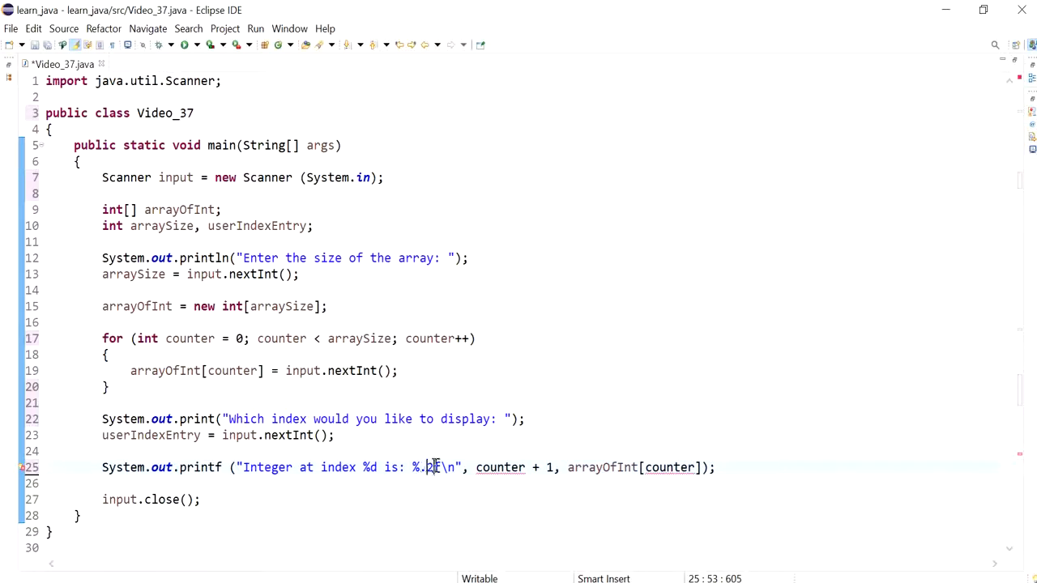
type("d")
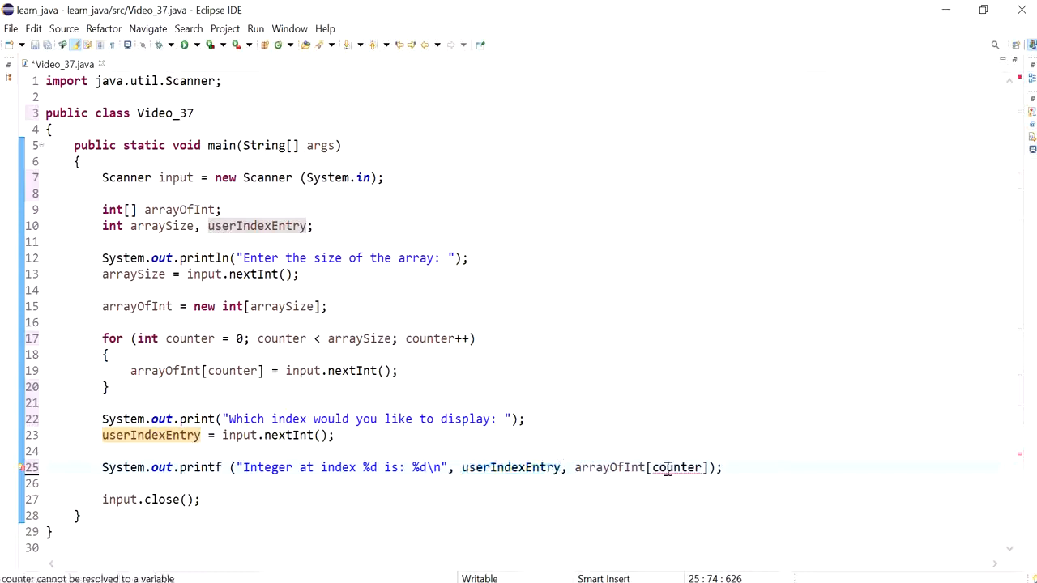
type("userIndexEntry")
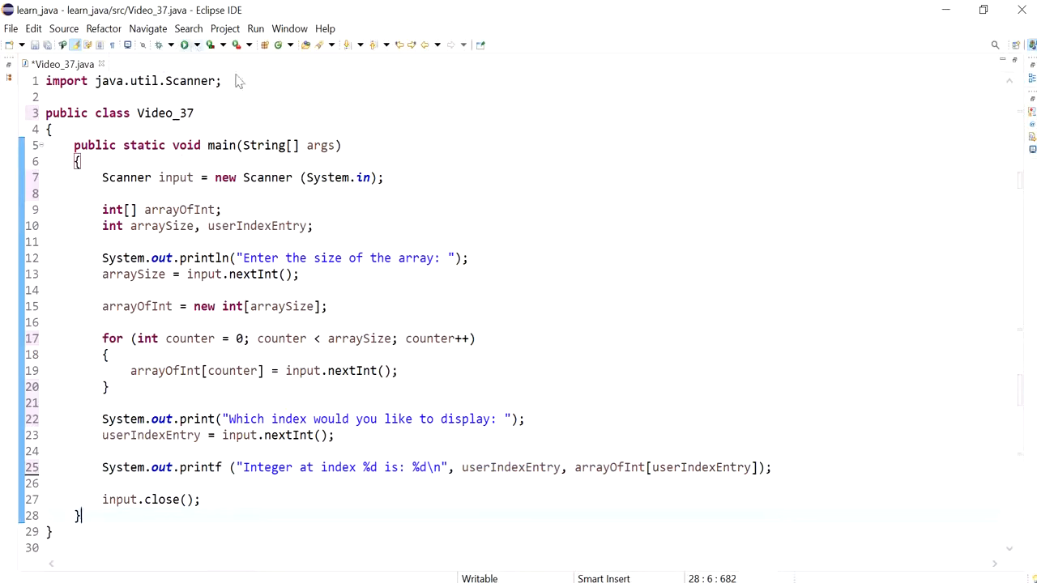
left_click(170, 45)
type("3")
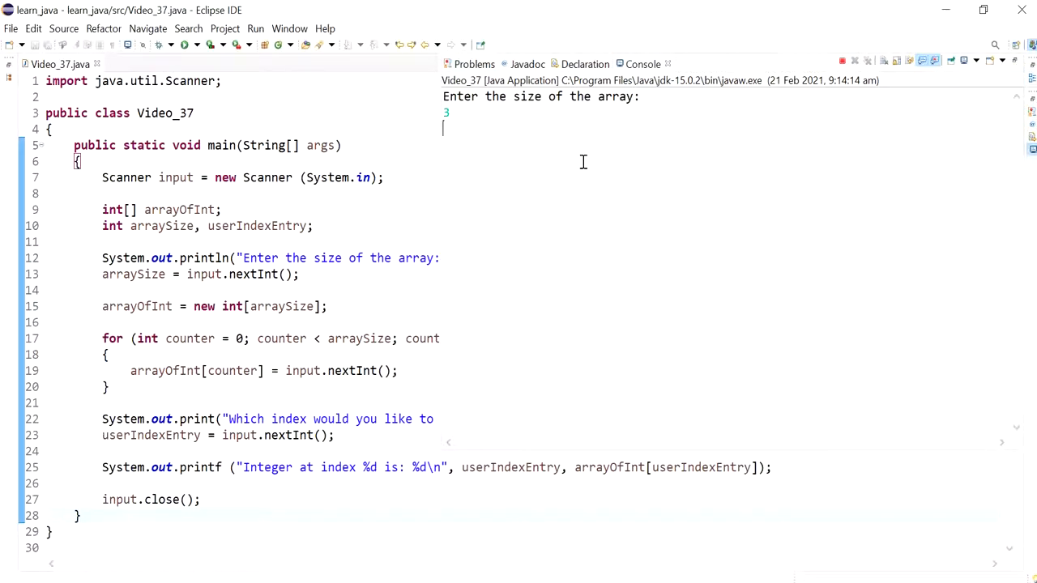
Enter values starting with 11, request index 1, and start another run
type("11")
type("33")
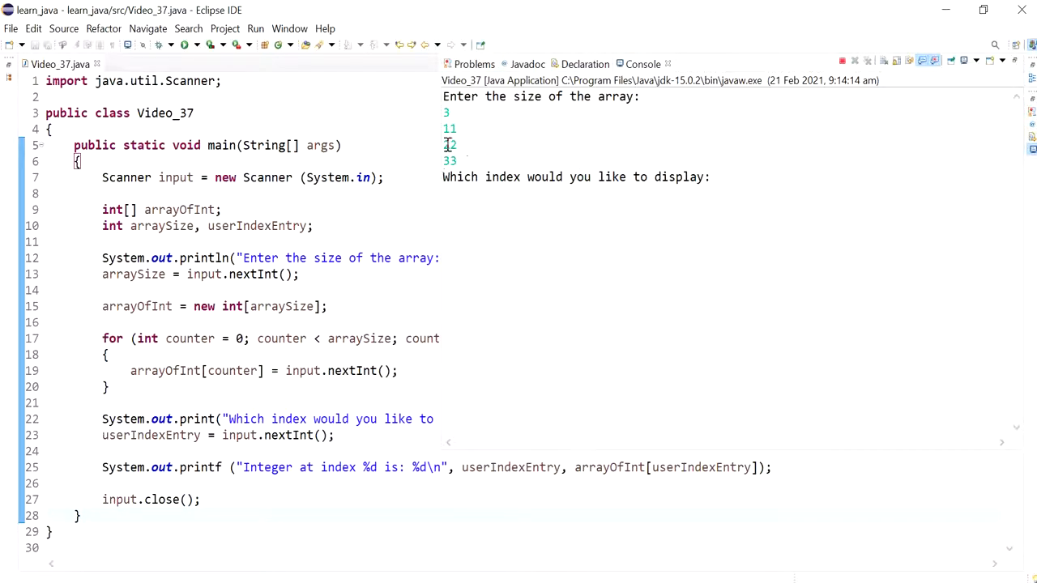
type("1")
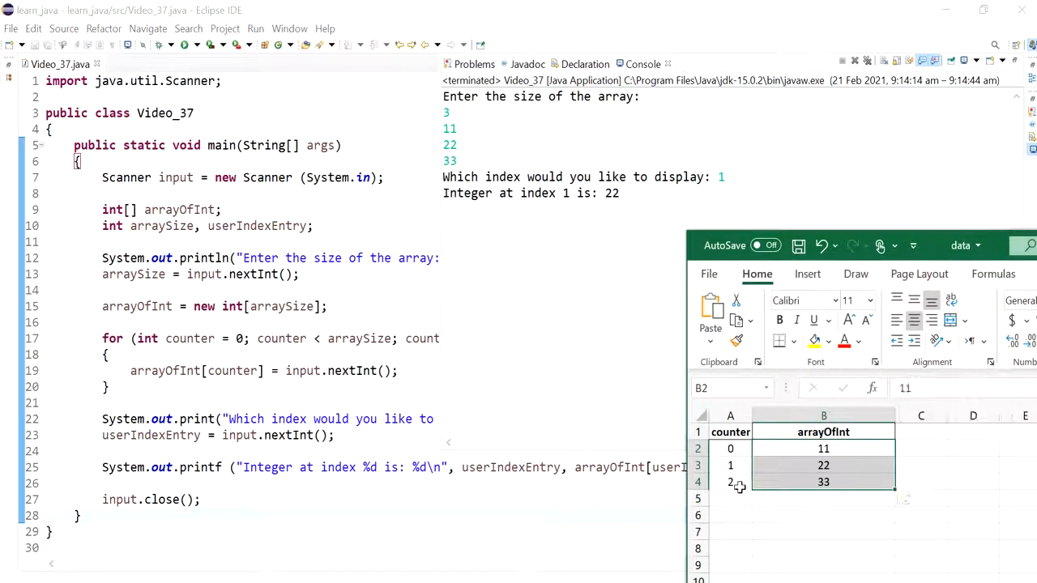
left_click(729, 499)
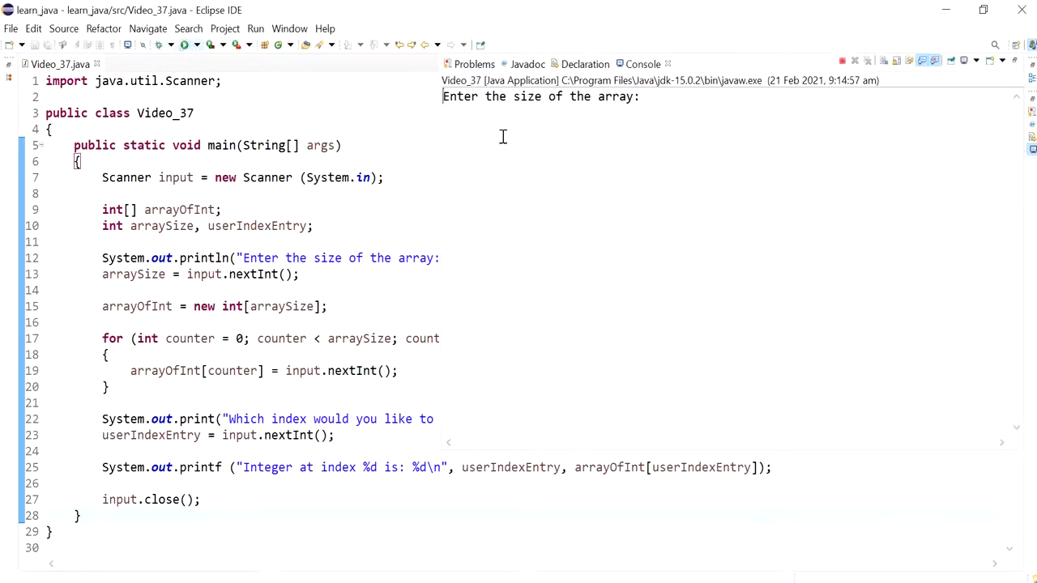
Enter size 3, values from 11, and index 3 to trigger the ArrayIndexOutOfBoundsException
type("3")
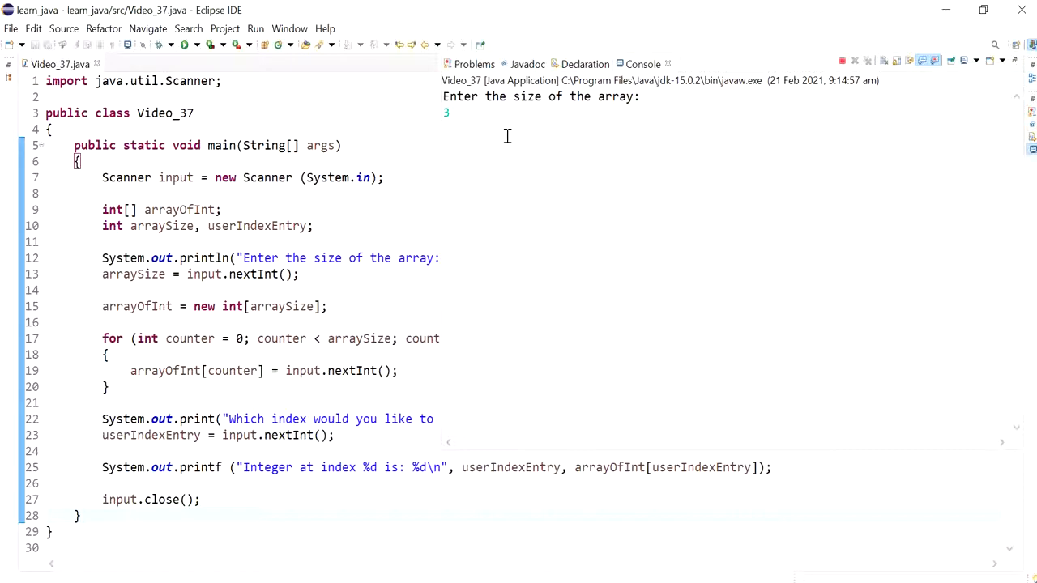
type("11")
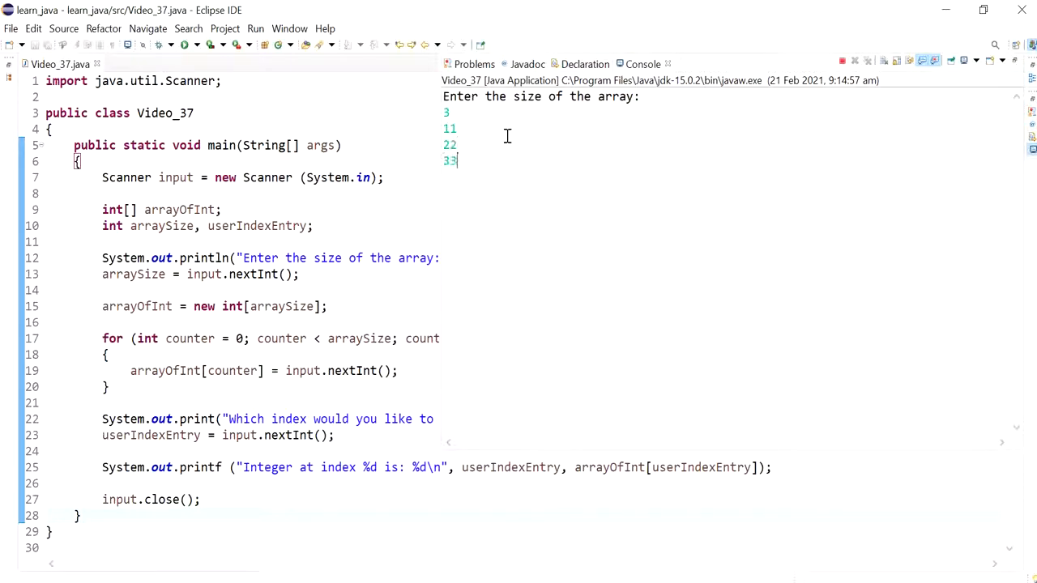
type("3")
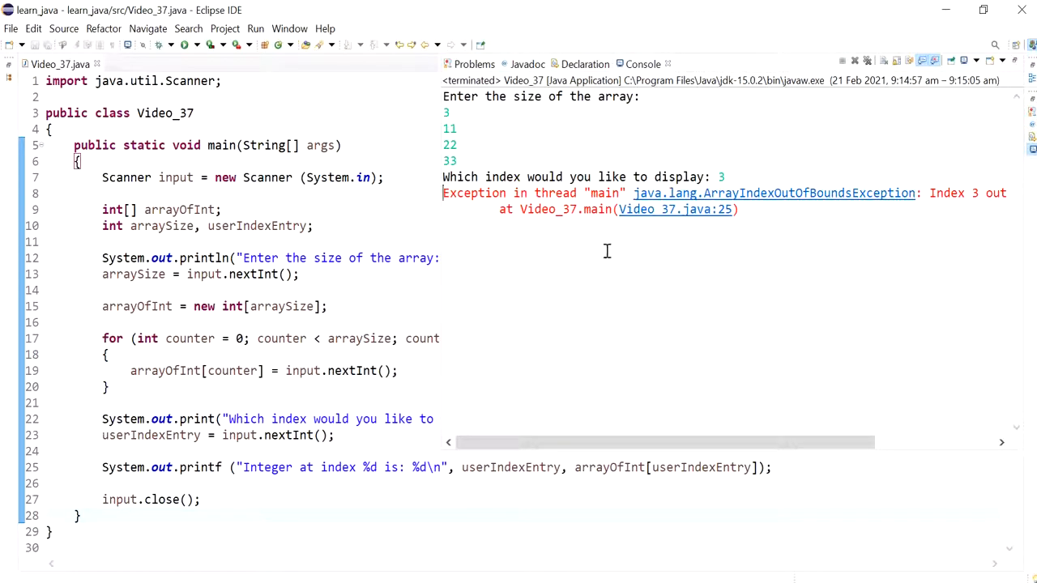
mouse_move(671, 198)
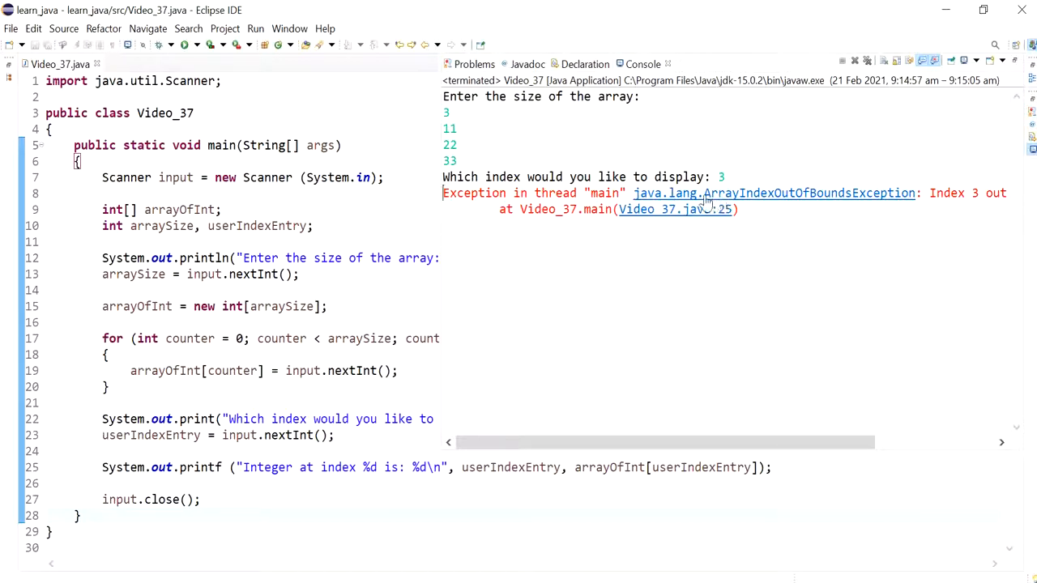
mouse_move(814, 204)
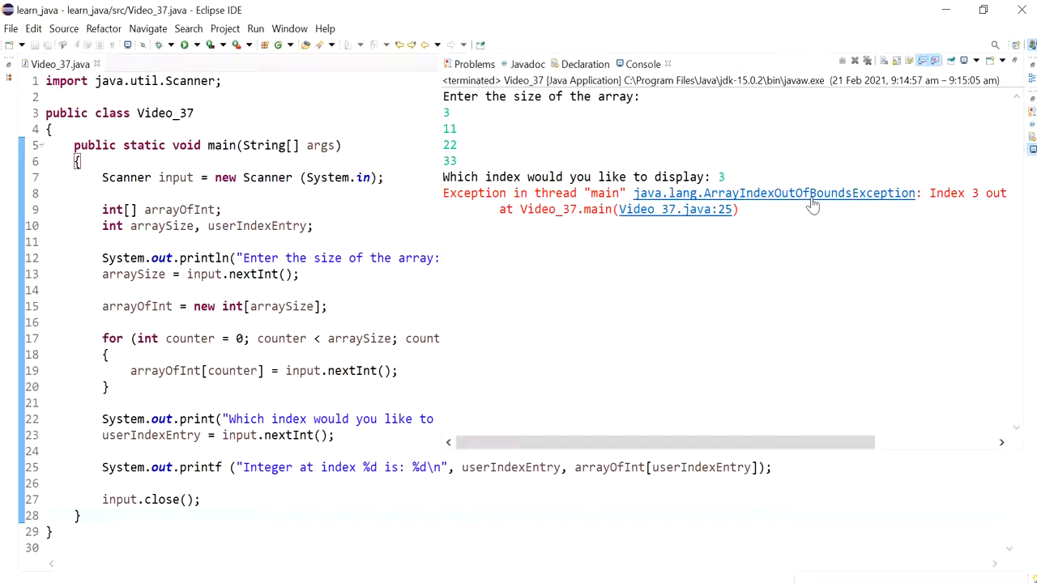
mouse_move(872, 523)
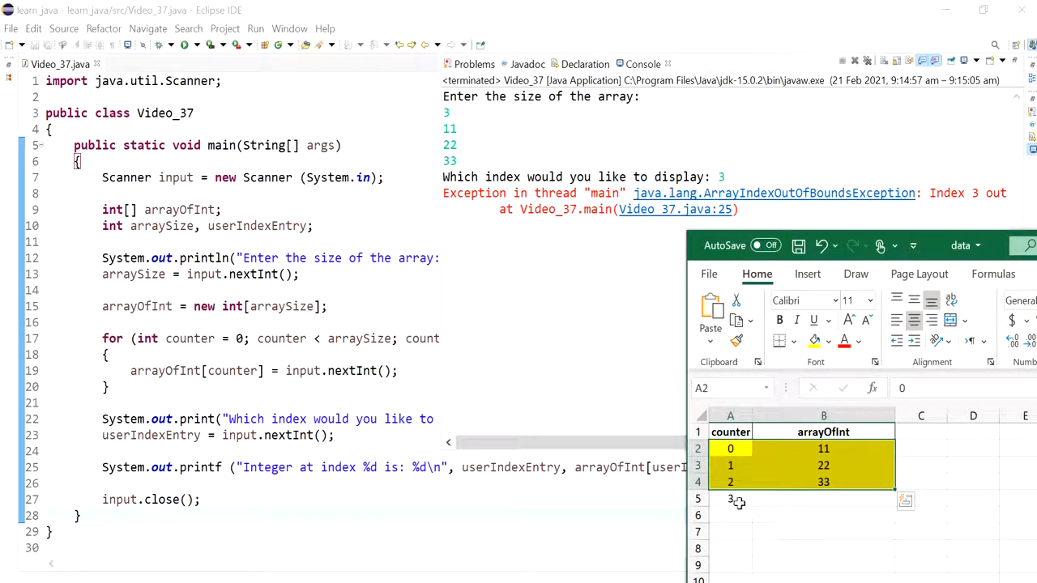
Select the empty cell under the last counter to enter 3
left_click(729, 499)
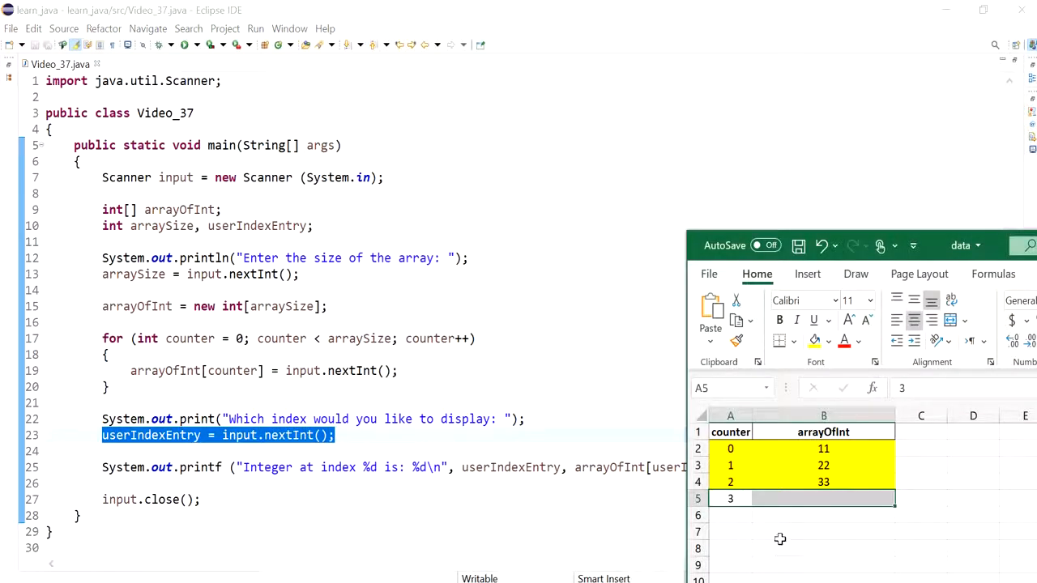
mouse_move(739, 517)
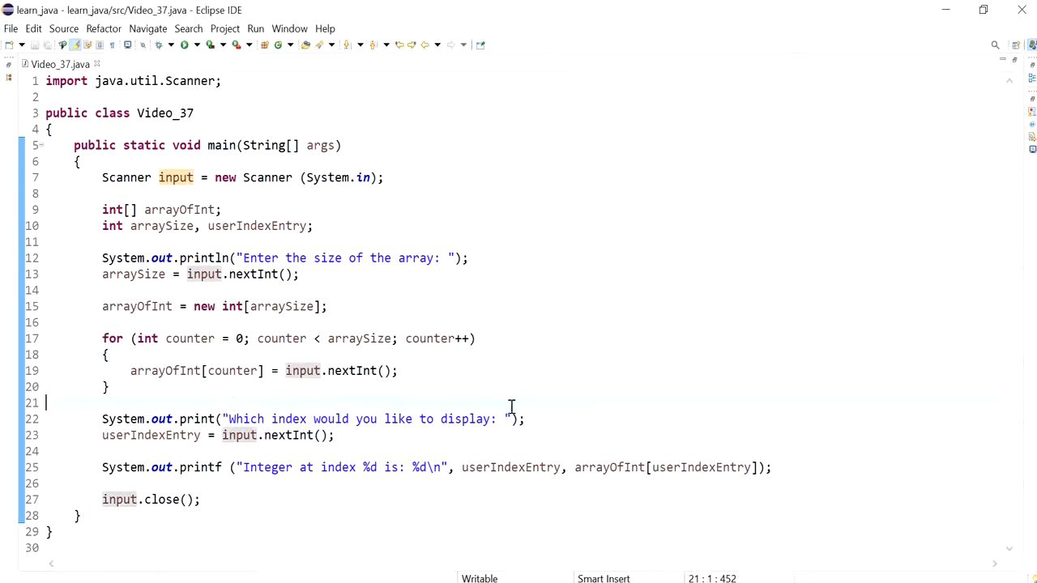
Wrap the printf in if (userIndexEntry < arraySize) { ... }
type("if ()")
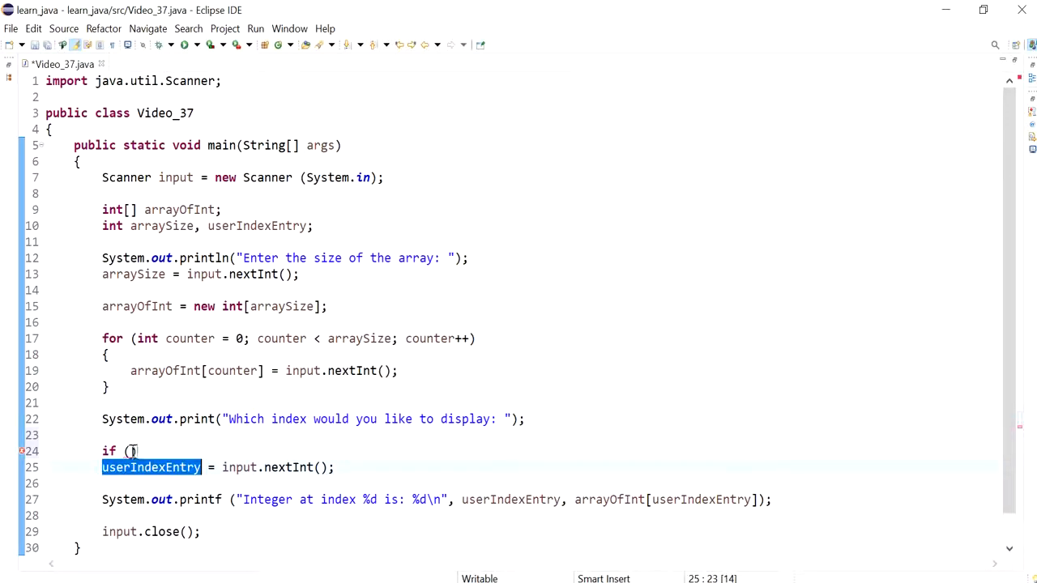
type("userIndexEntry")
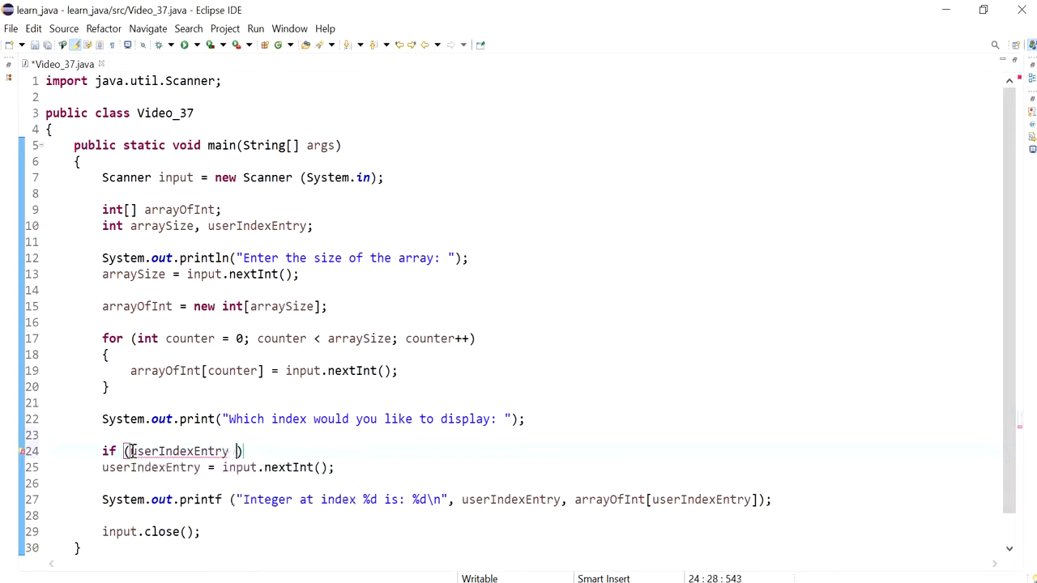
type("<")
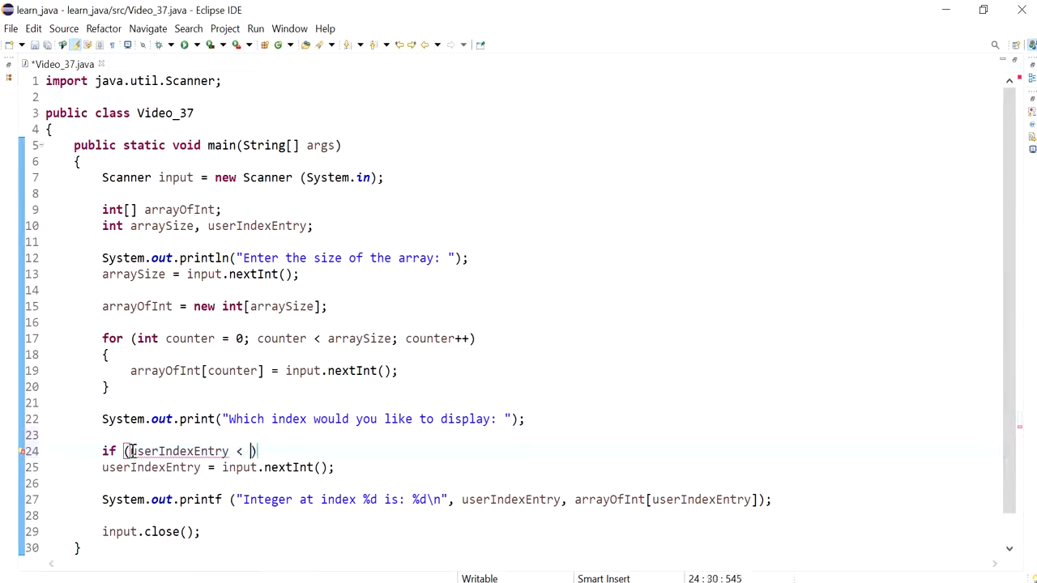
double_click(133, 274)
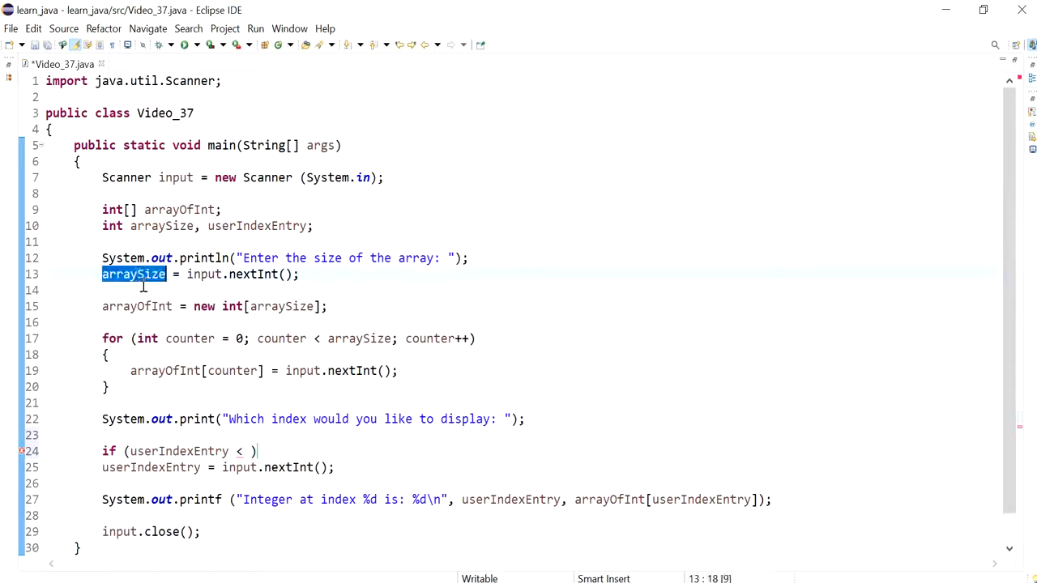
type("arraySize")
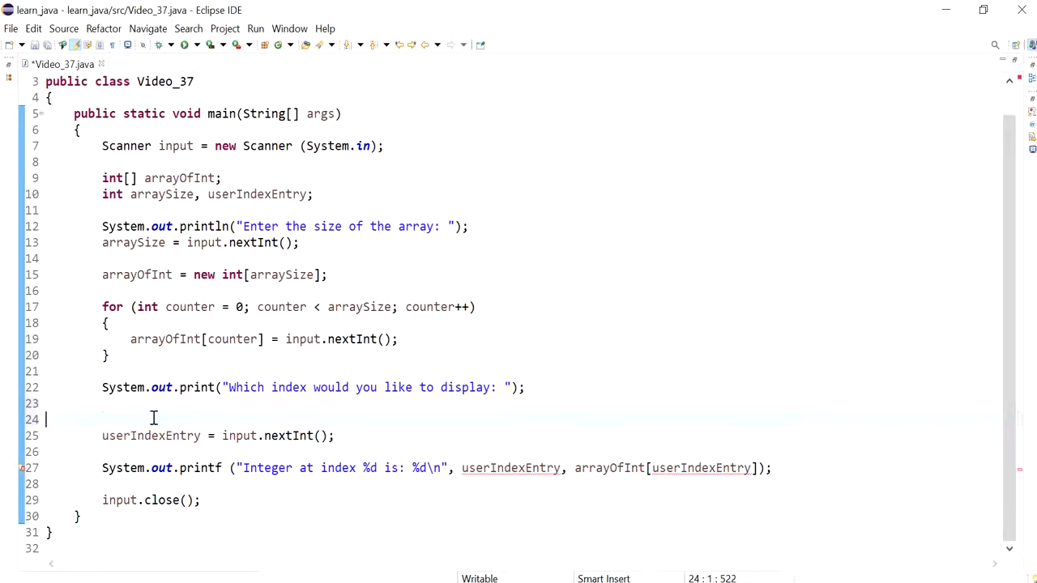
type("if (userIndexEntry < arraySize)")
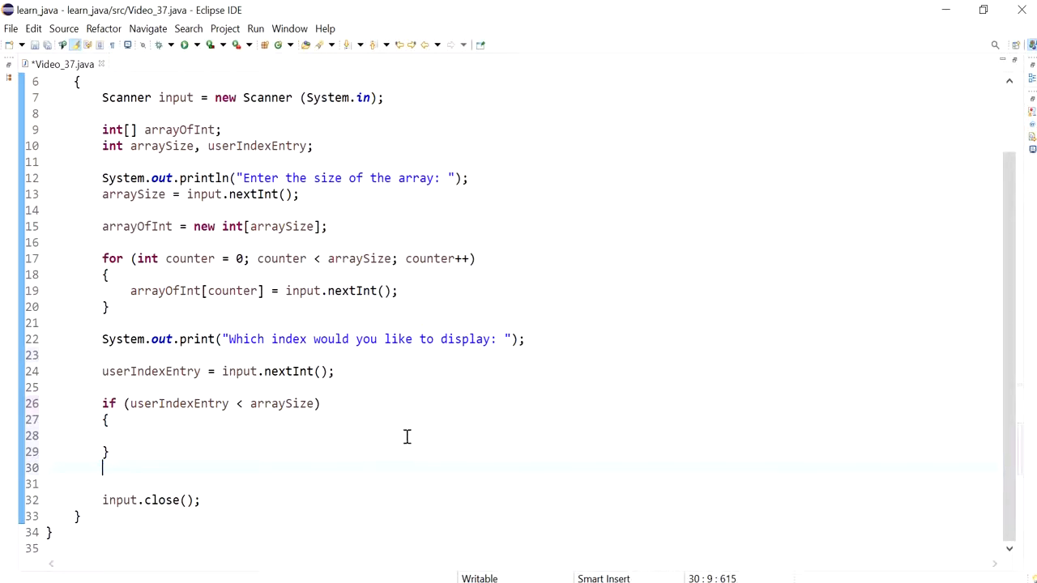
type("System.out.printf (\"Integer at index %d is: %d\\n\", userIndexEntry, arrayOfInt[userIndexEntry]);")
type("else")
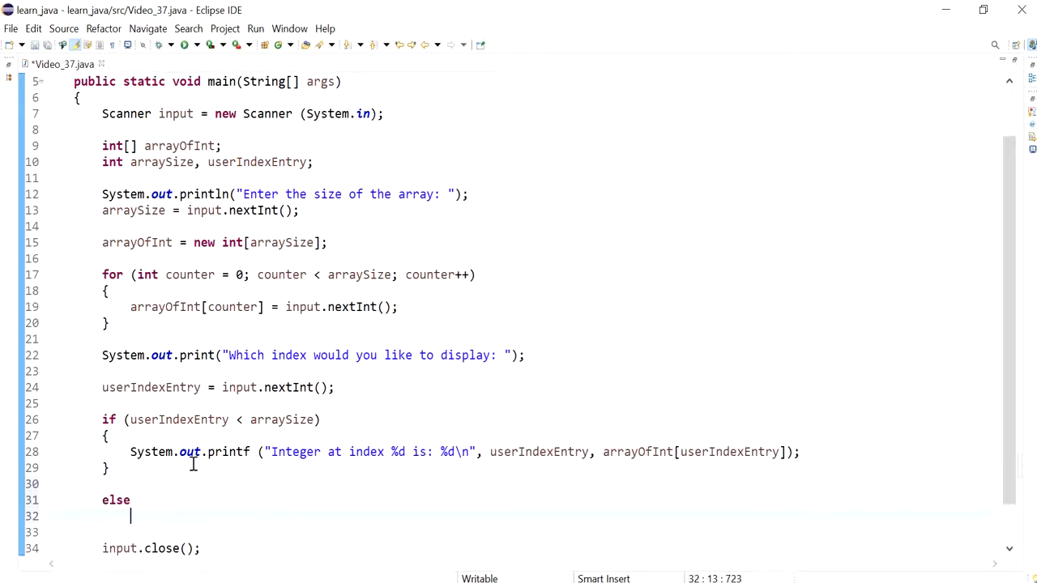
type("{")
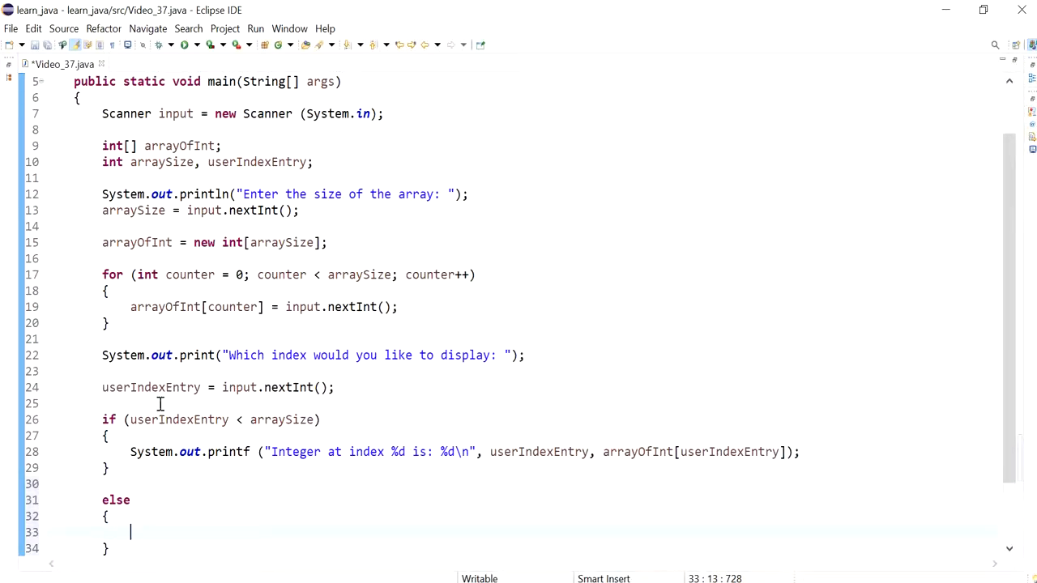
Add an else branch printing "No such index exists" from a copied print statement
triple_click(314, 355)
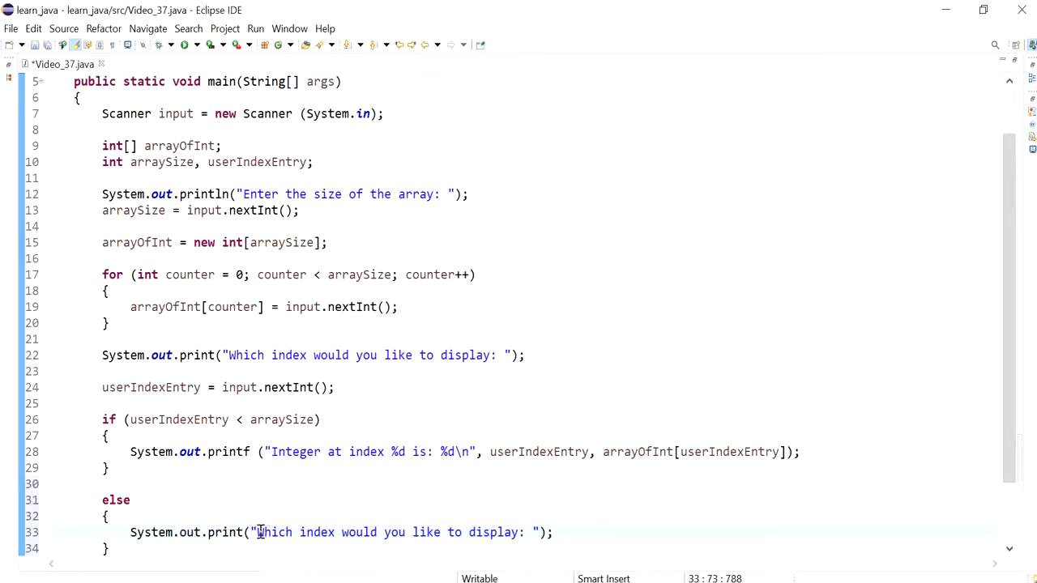
left_click_drag(258, 531, 525, 531)
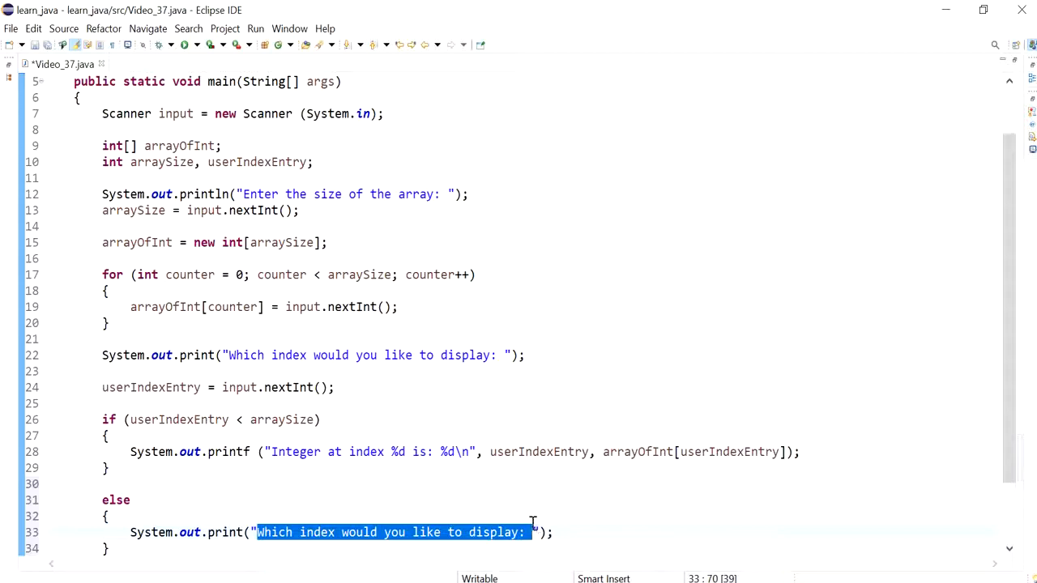
type("No such index\");")
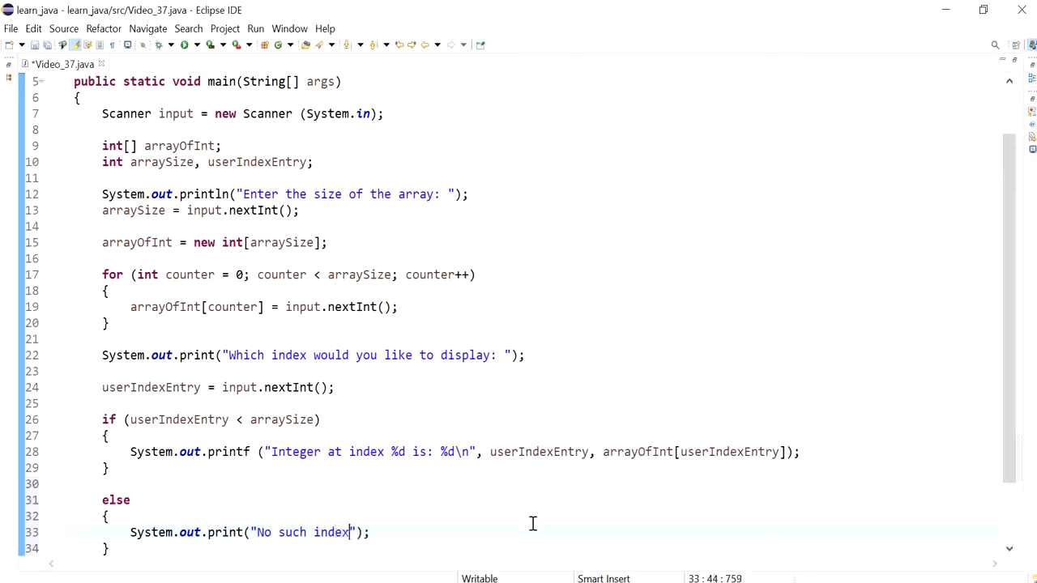
type("e")
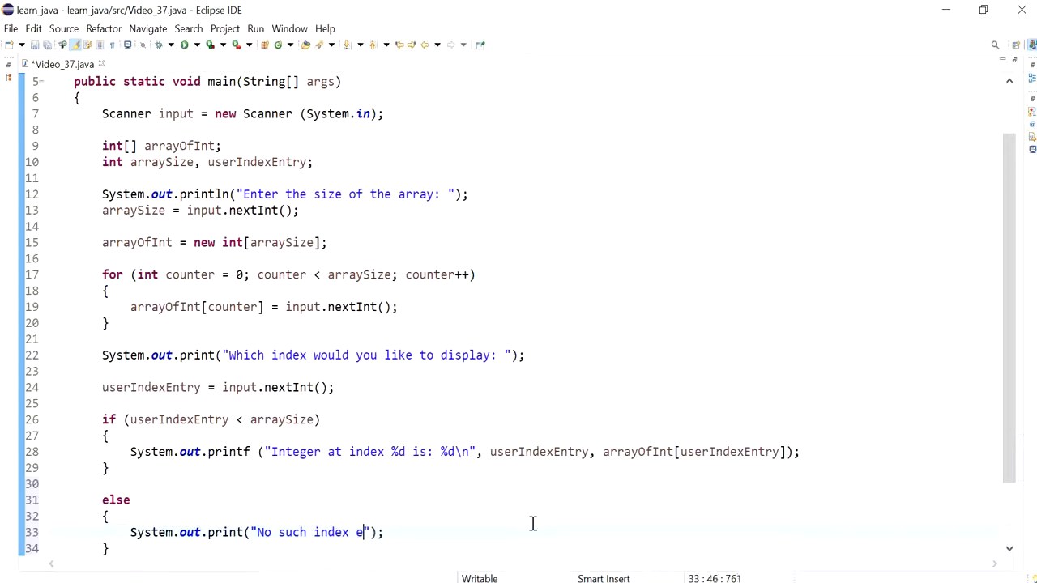
type("xists")
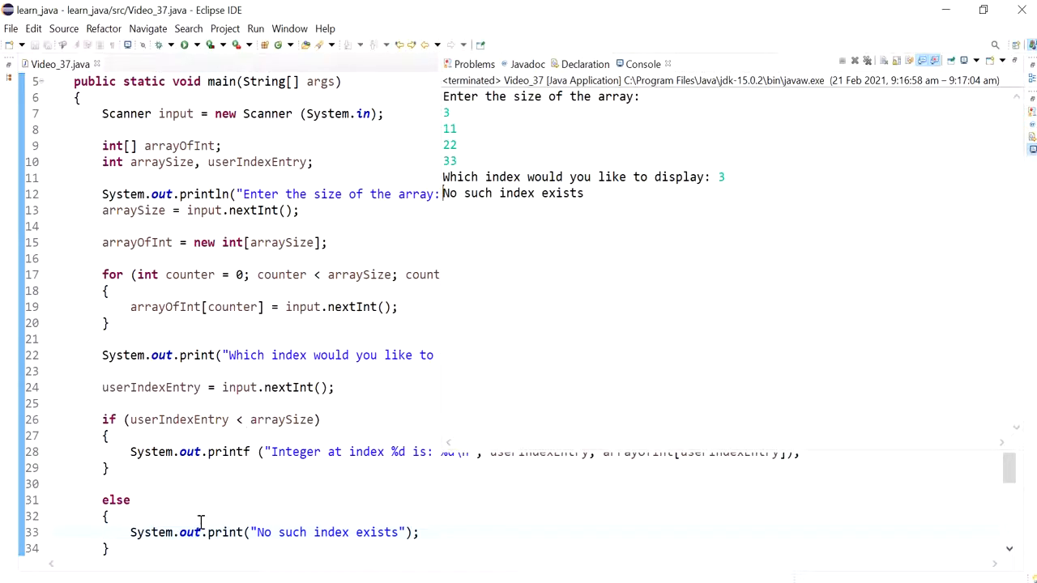
mouse_move(424, 518)
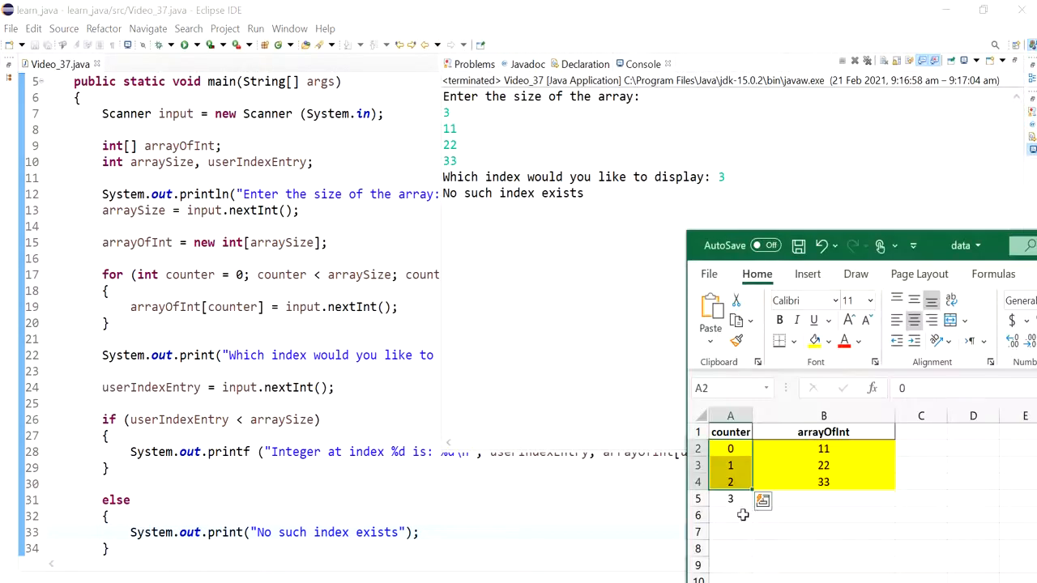
Enter index -1 in test runs to probe a negative index
type("-1")
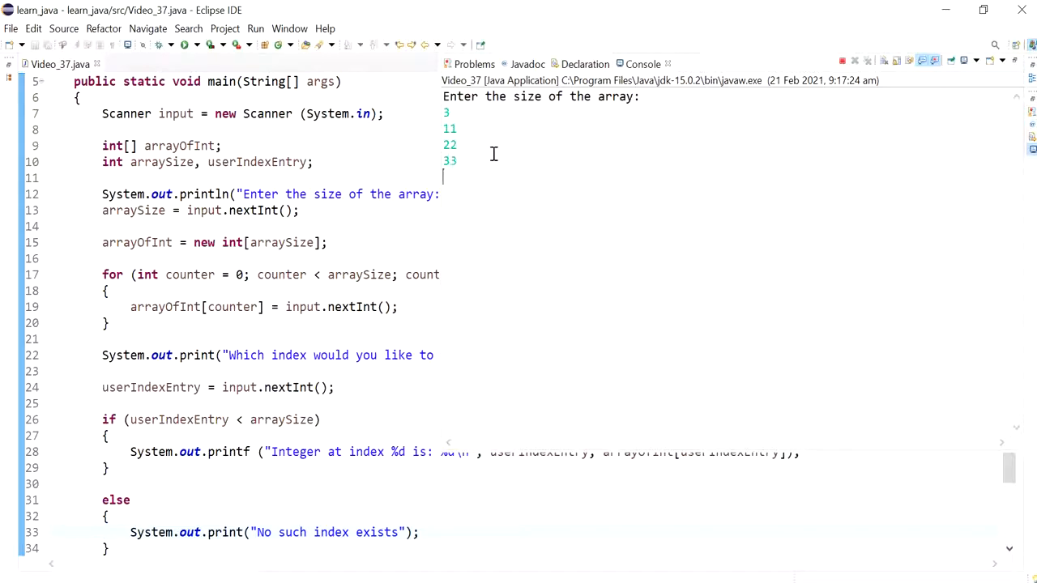
type("-1")
left_click(269, 419)
type(" && ")
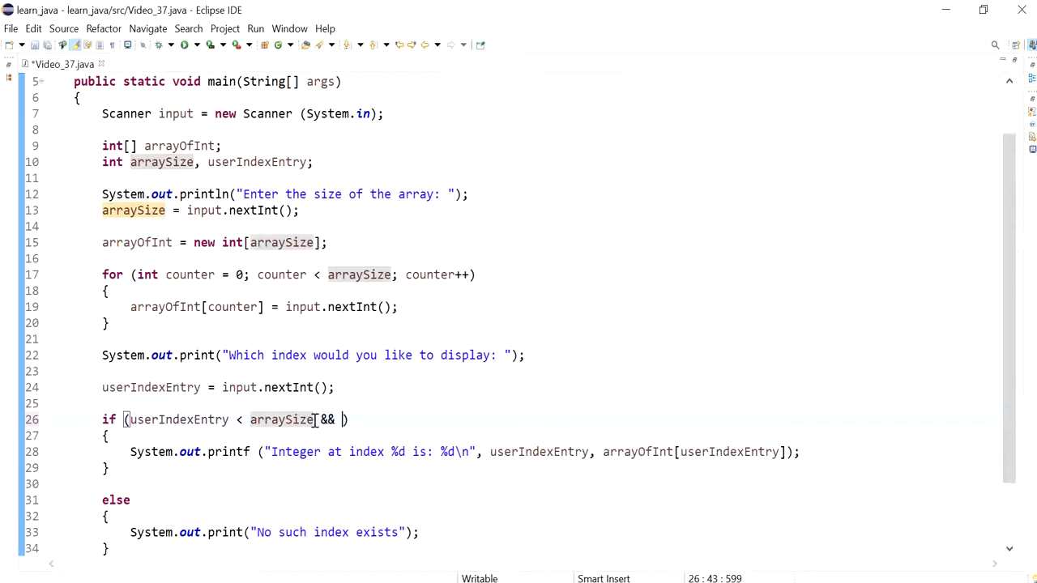
Extend the condition with && userIndexEntry >= 0 and run the program
double_click(179, 420)
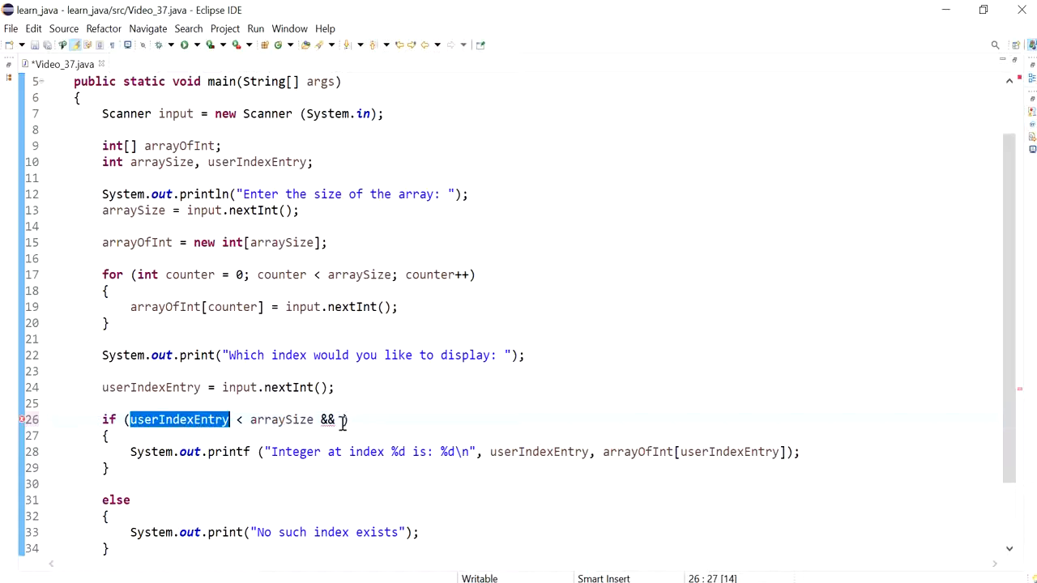
type("userIndexEntry >")
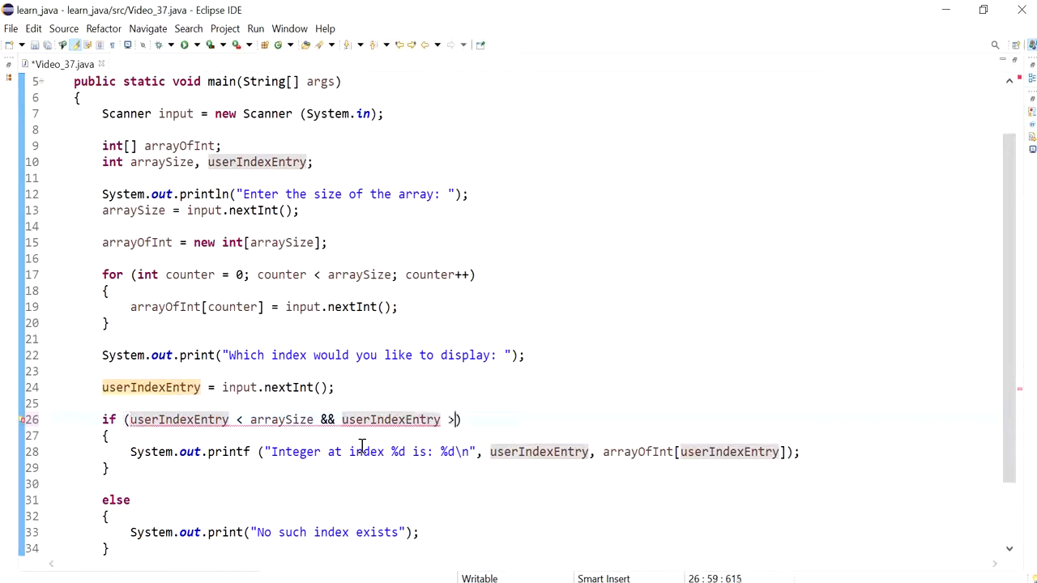
type("= 0")
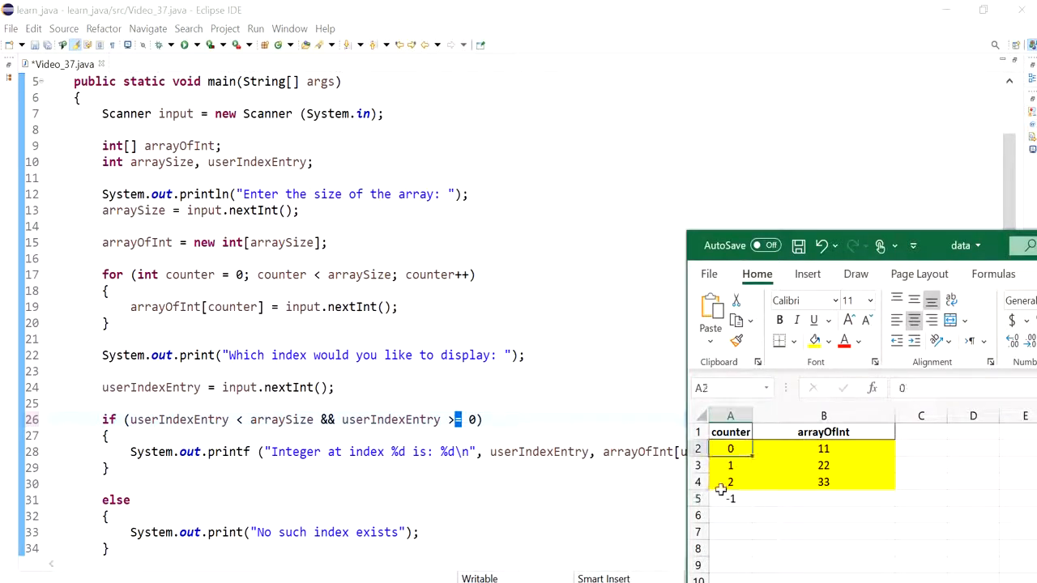
left_click(561, 198)
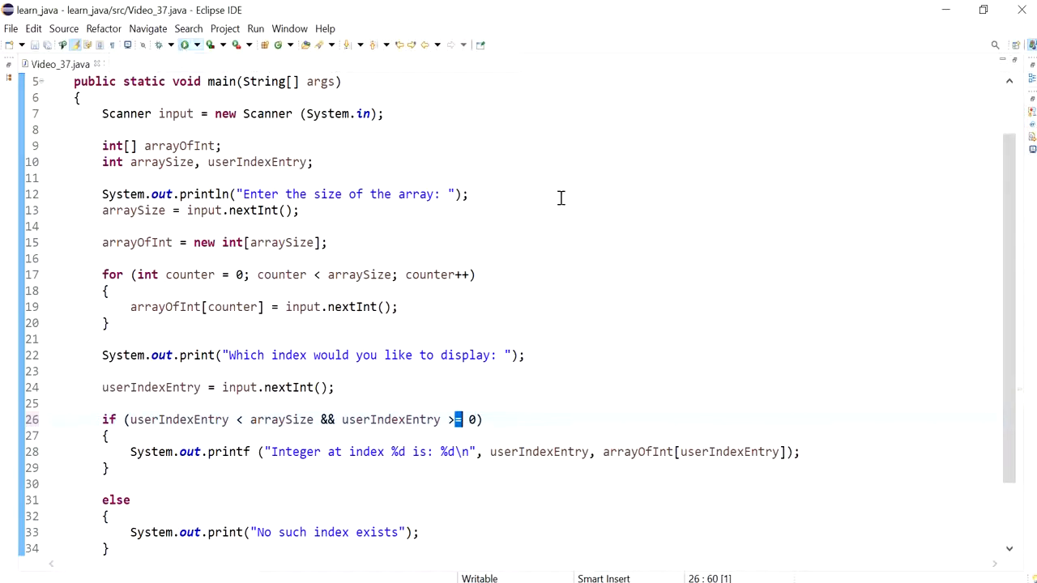
left_click(183, 45)
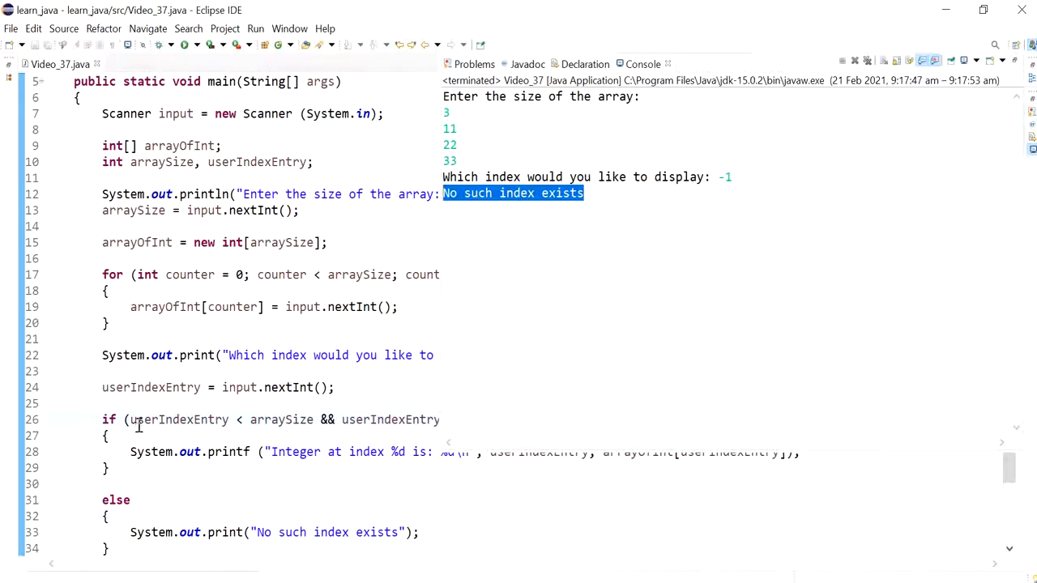
Scroll the Console to confirm the -1 run prints 'No such index exists'
scroll("down", 3)
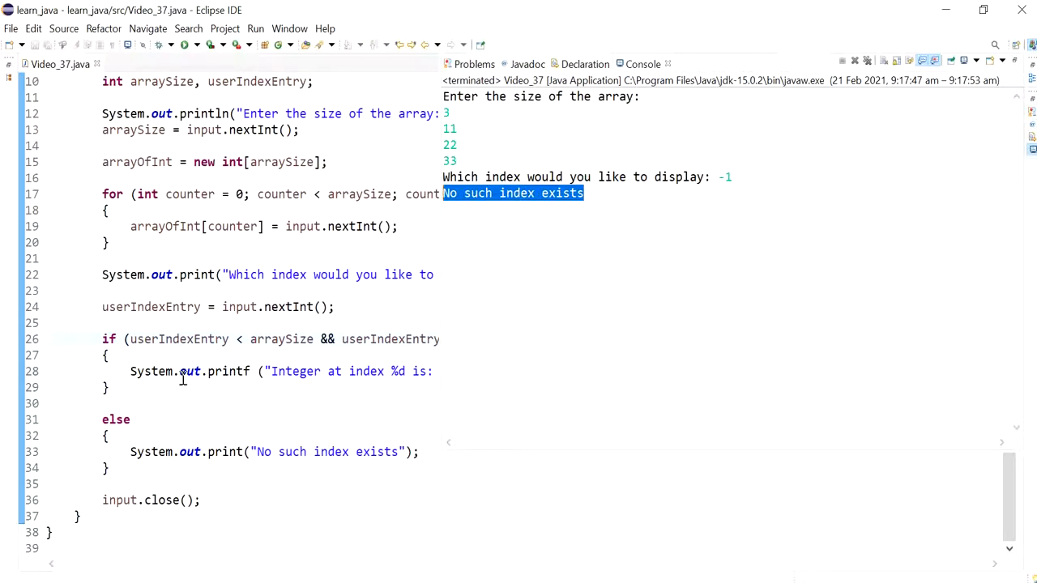